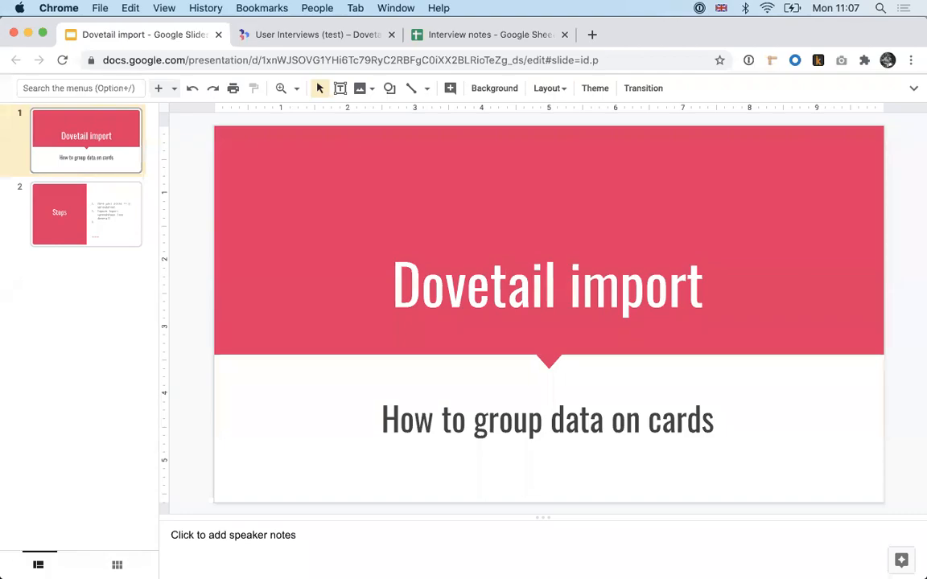
mouse_move(685, 105)
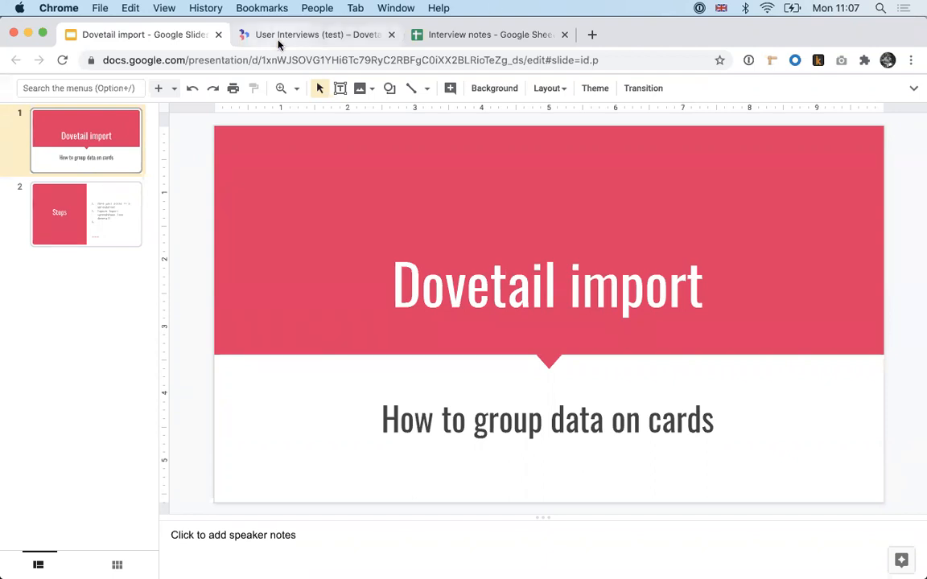
Step: Open Mark's note on the By users board, showing answers like Software developer and 5 years
click(318, 36)
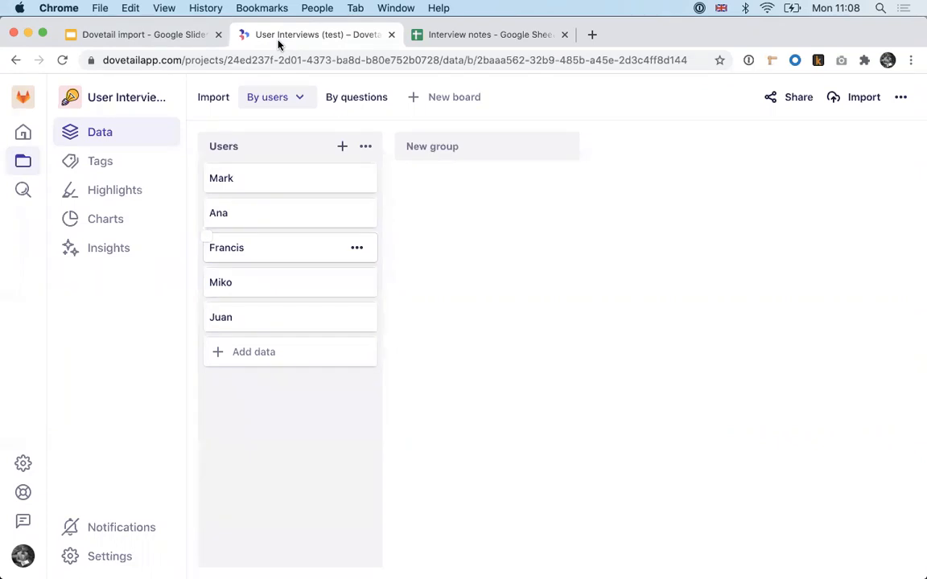
mouse_move(389, 228)
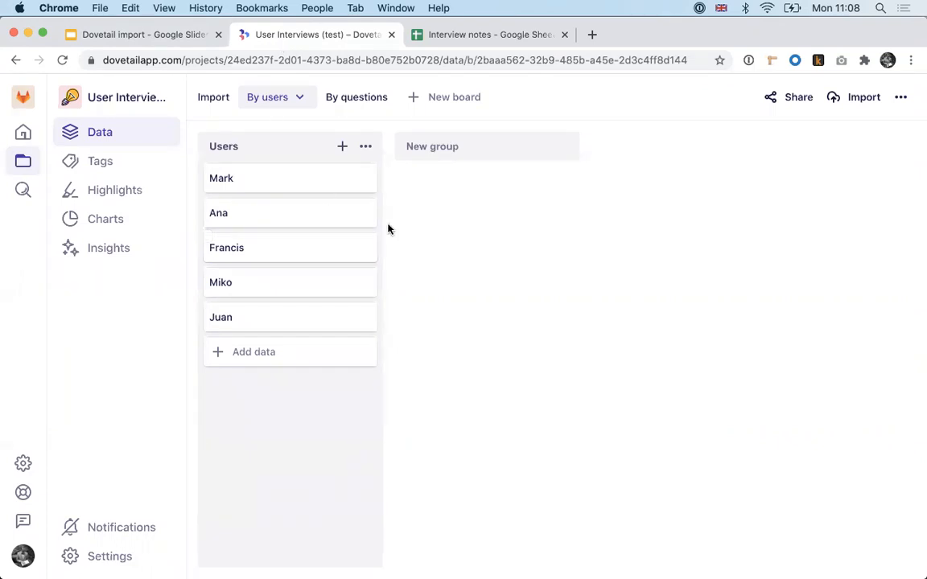
click(222, 177)
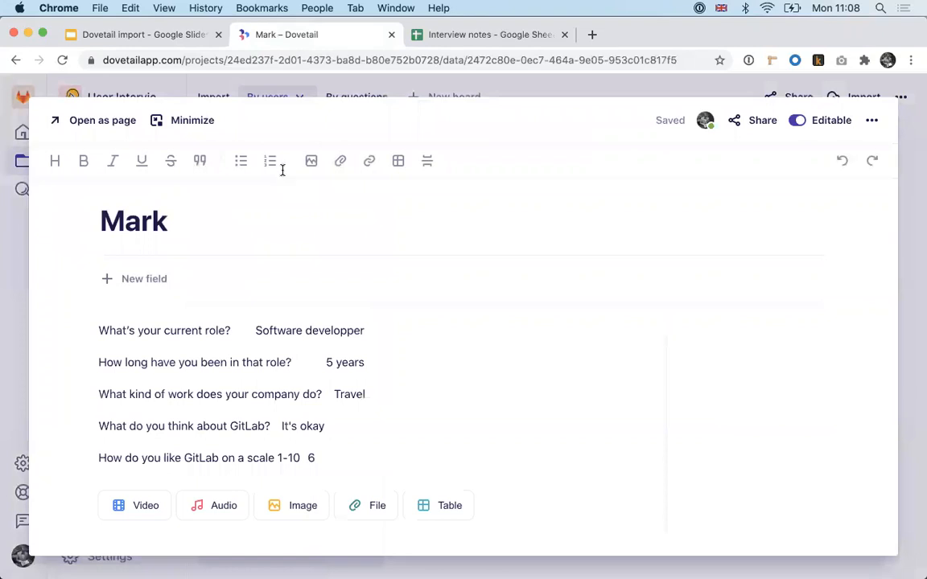
mouse_move(518, 370)
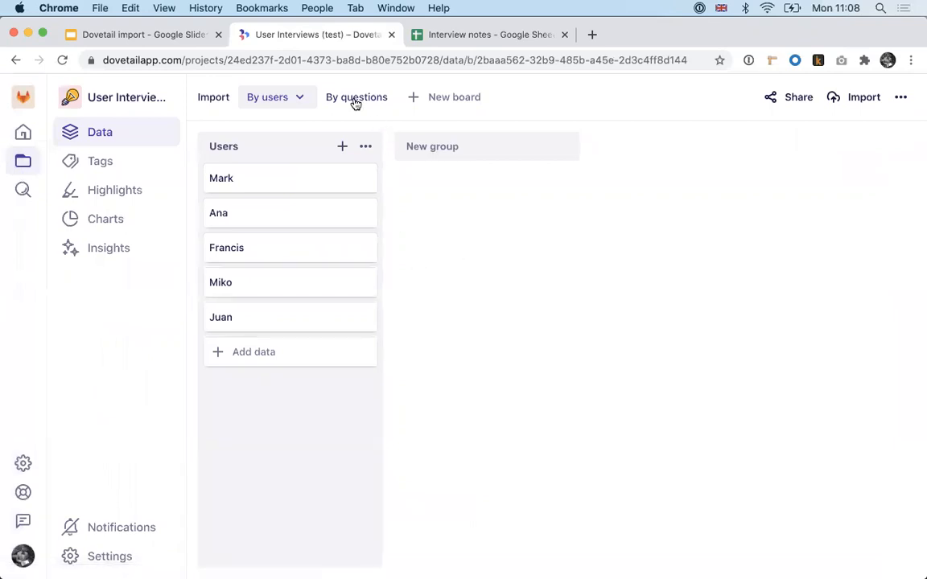
Step: Group the board by questions and review the tagged answers in 'What do you think about GitLab?'
click(356, 96)
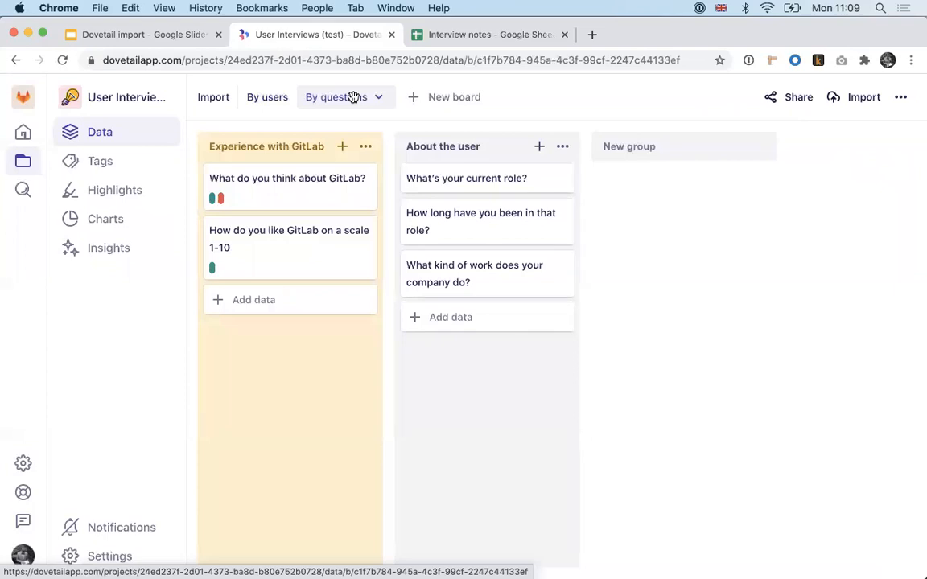
mouse_move(330, 136)
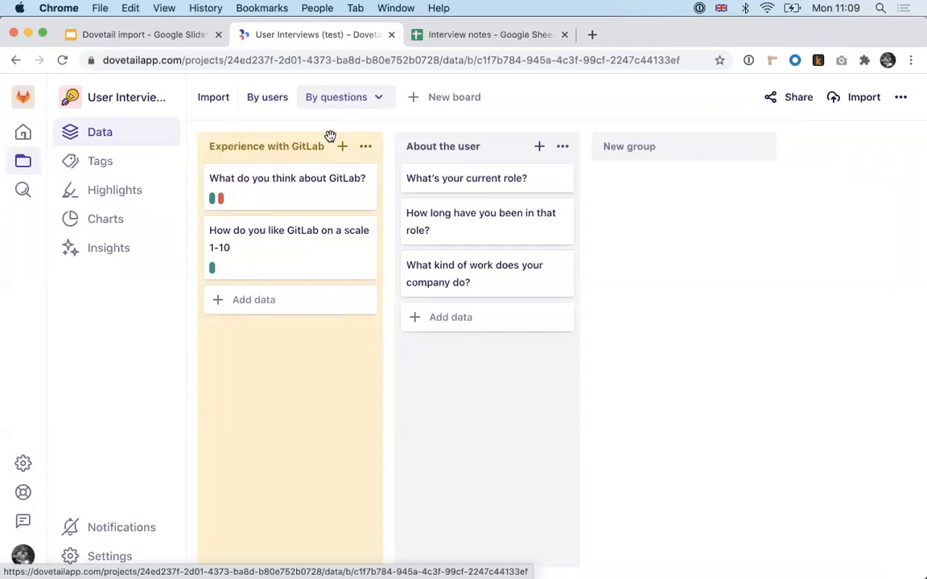
click(287, 177)
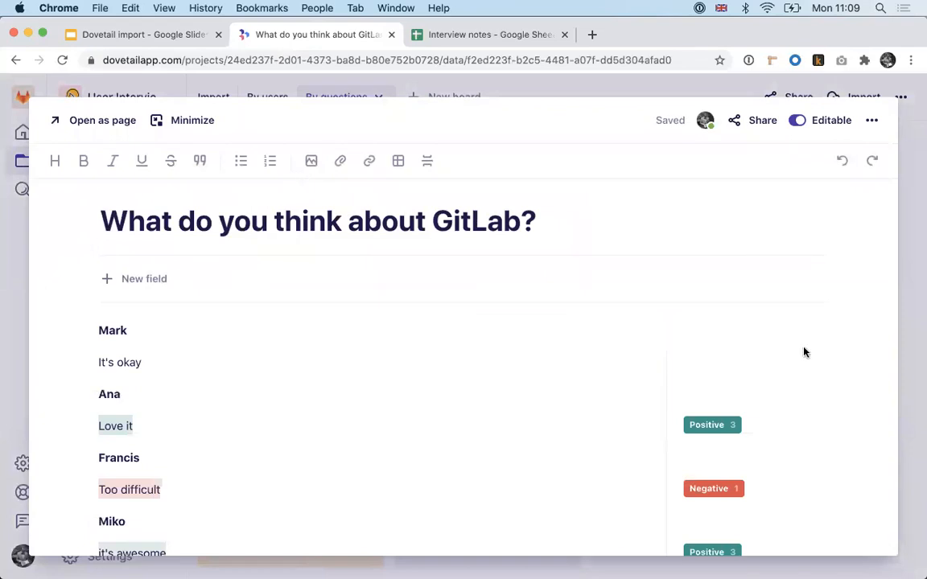
scroll(down, 3)
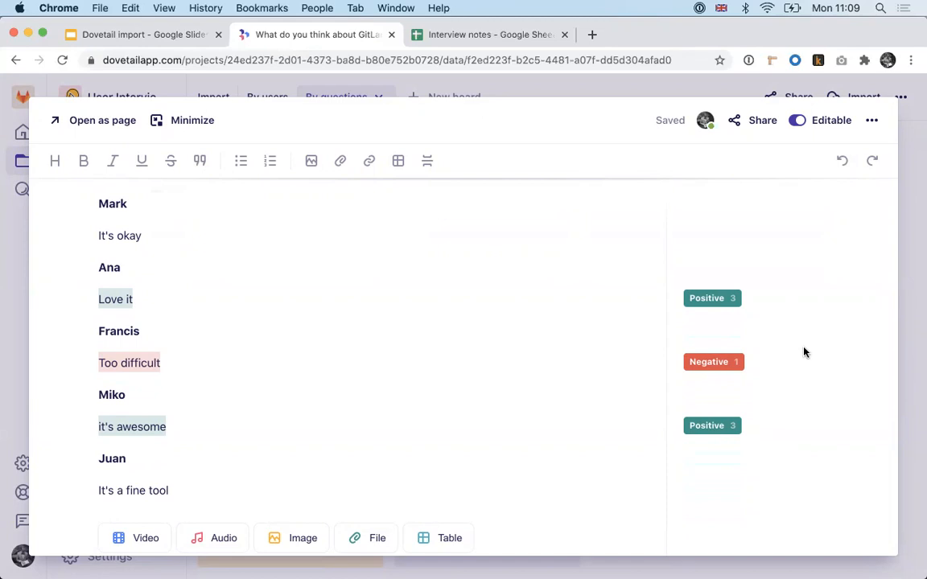
mouse_move(483, 34)
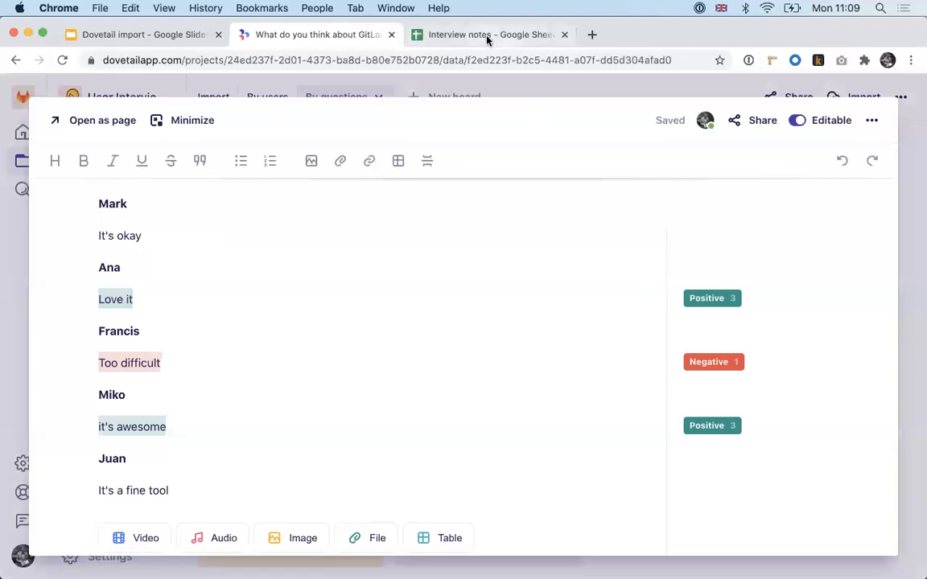
Step: Review the Interview notes columns in Google Sheets and list its download formats
click(483, 36)
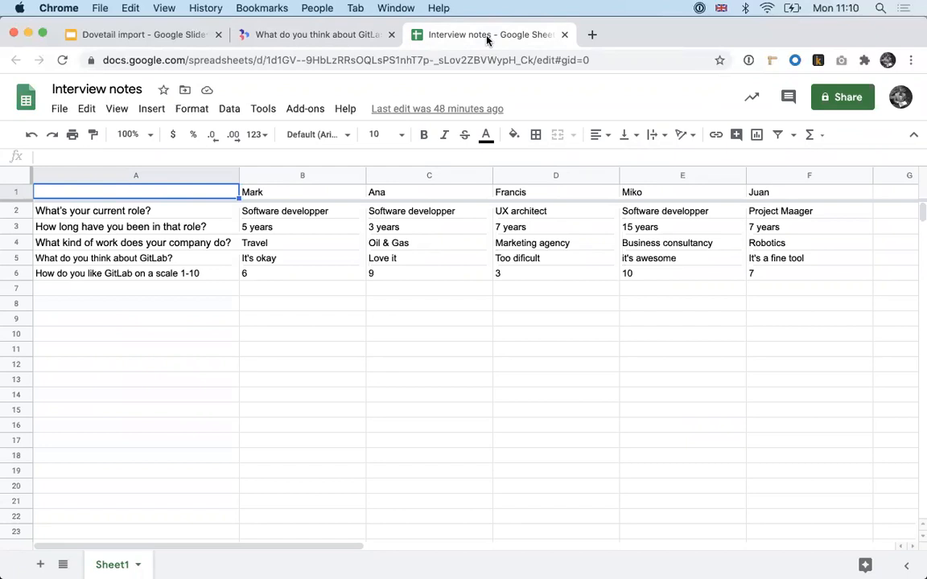
click(135, 175)
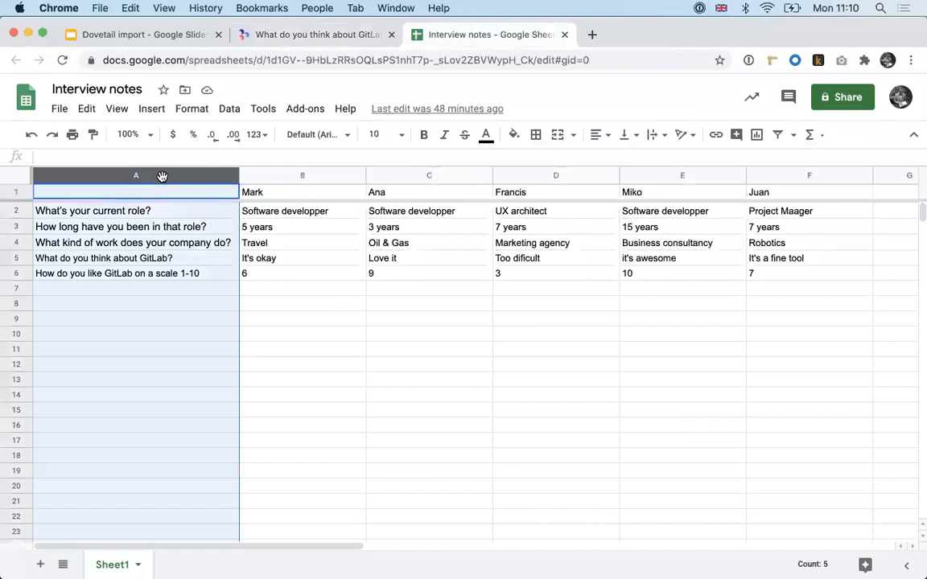
click(303, 176)
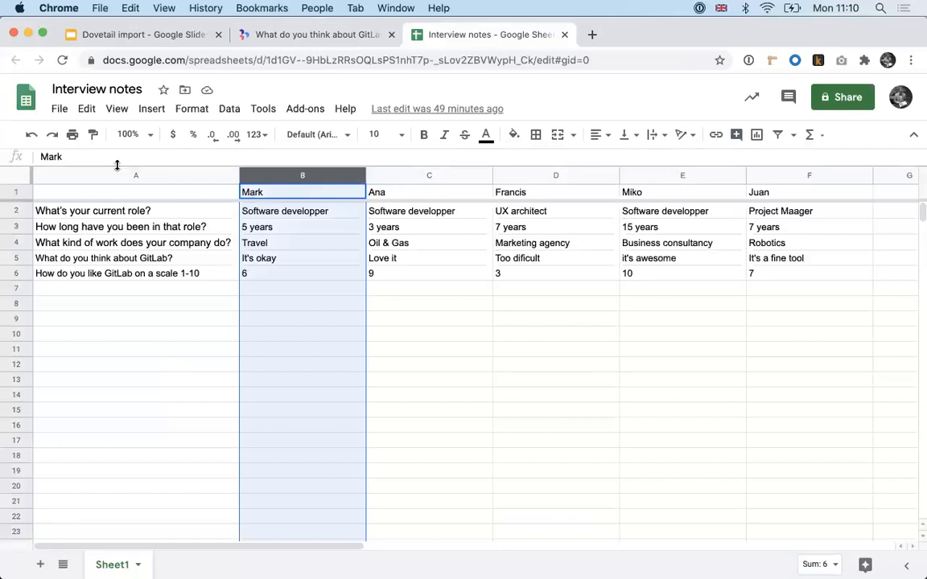
click(58, 110)
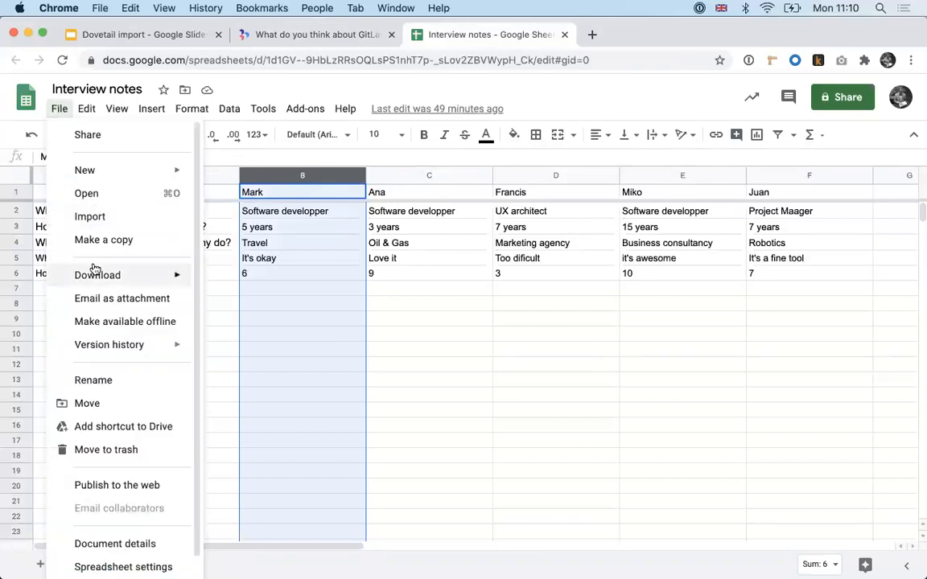
click(96, 273)
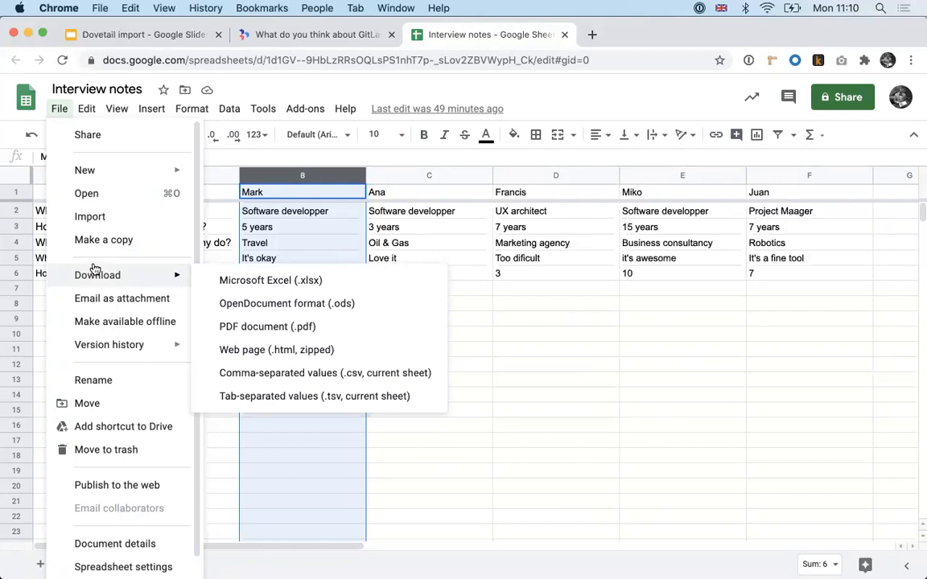
mouse_move(277, 373)
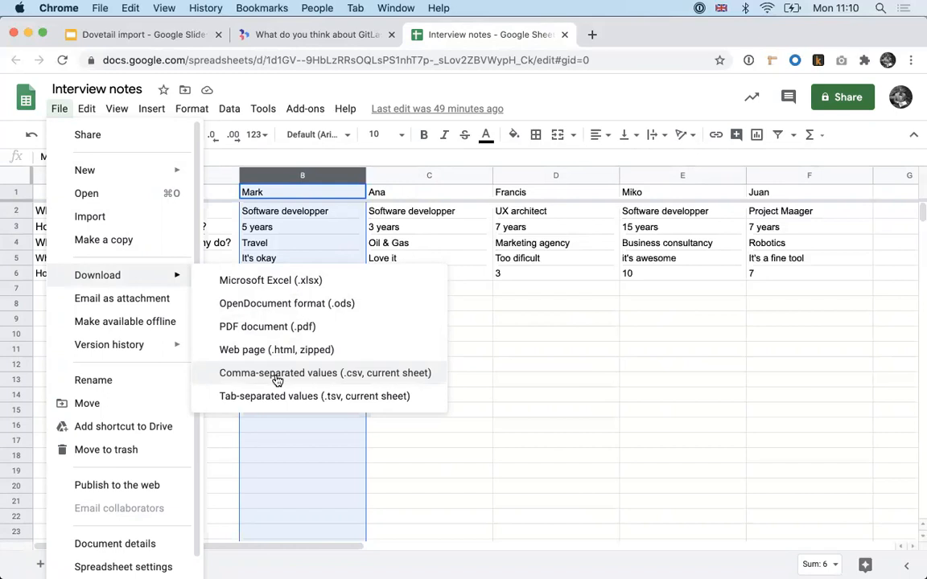
Step: Download the sheet as CSV and select it for a spreadsheet import into the empty Dovetail board
click(325, 373)
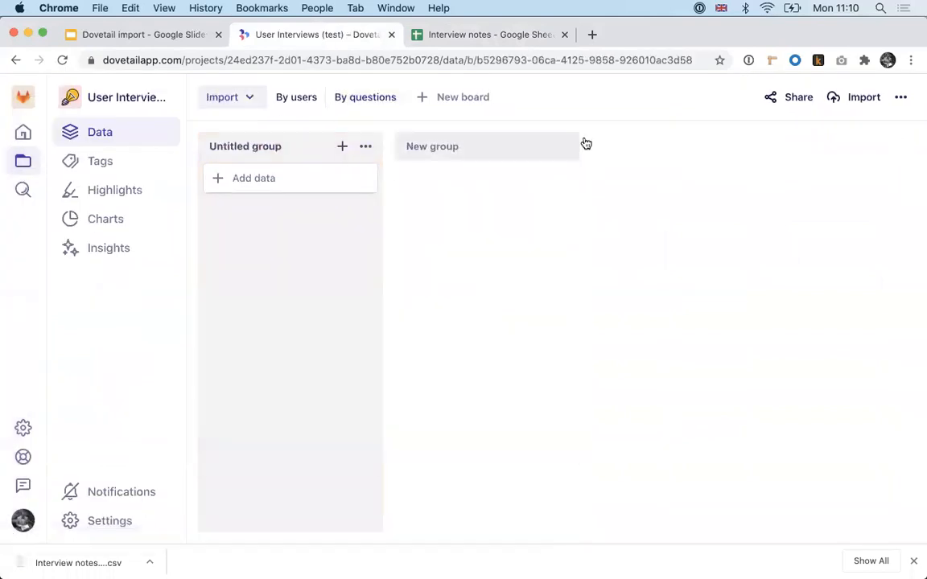
mouse_move(610, 99)
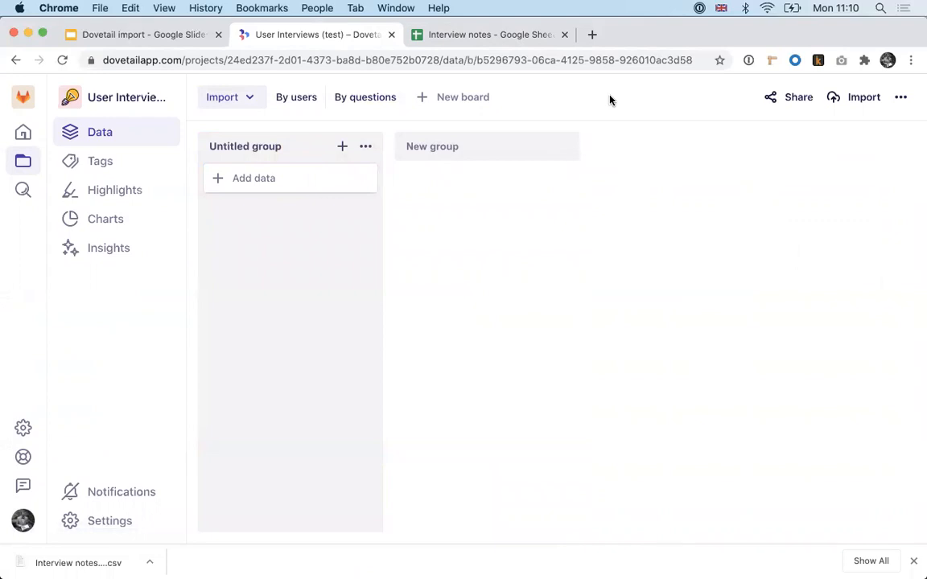
click(863, 96)
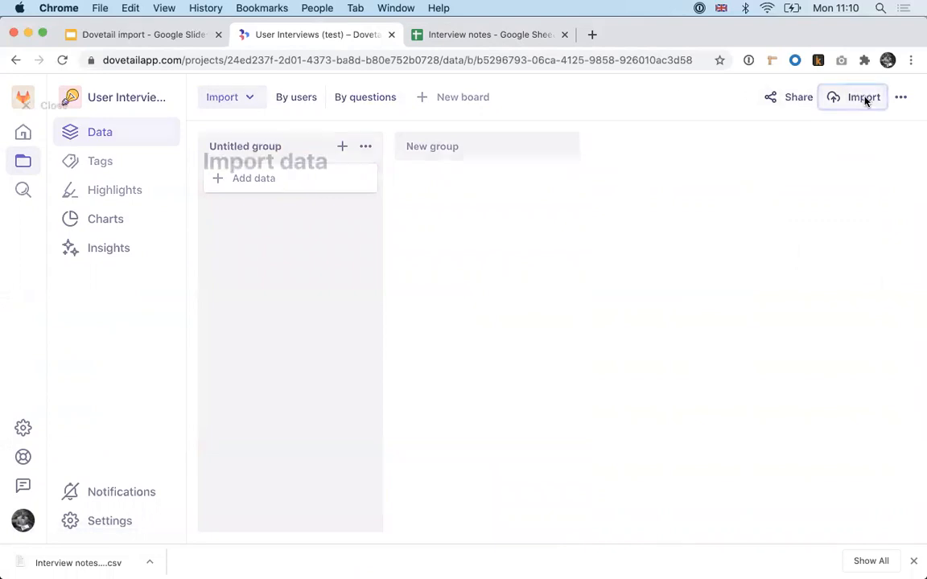
click(863, 96)
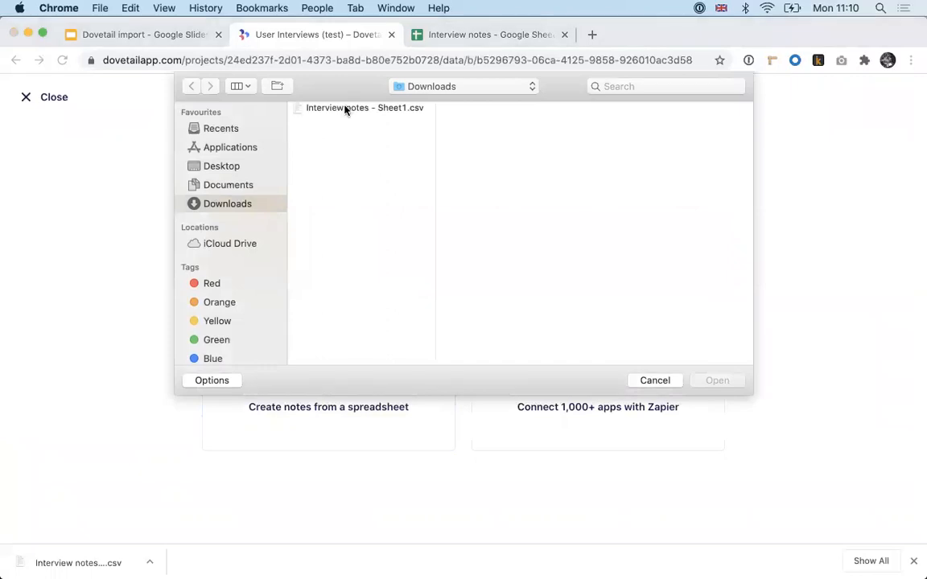
click(364, 106)
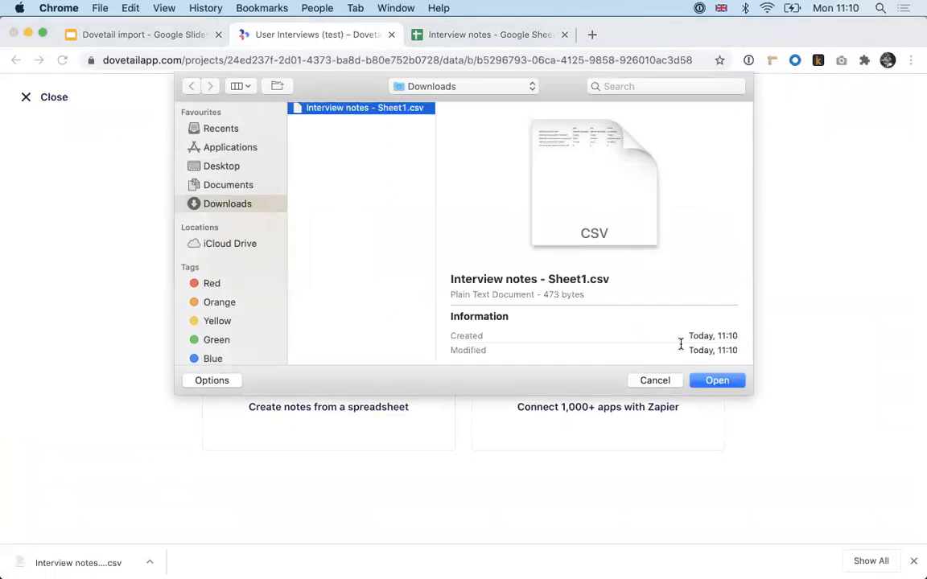
click(716, 380)
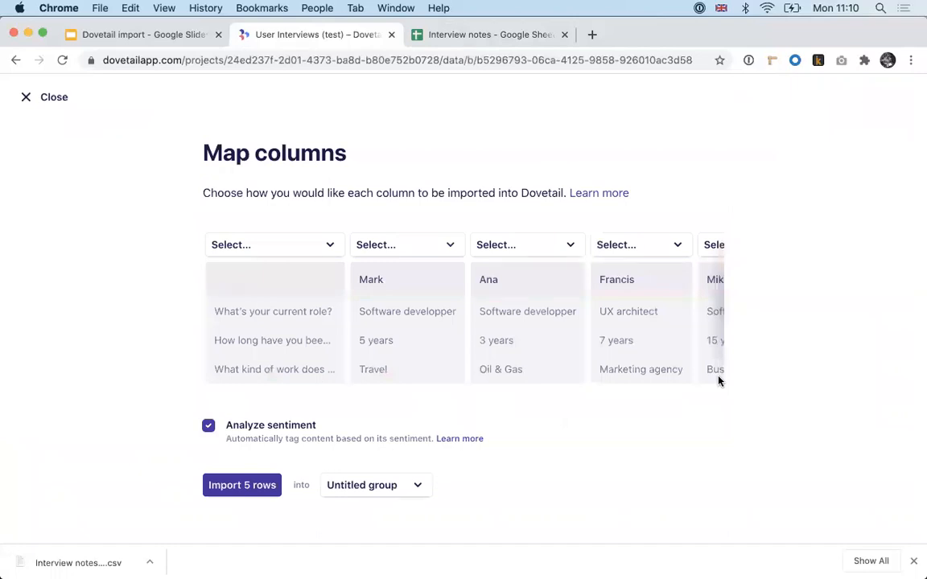
mouse_move(332, 185)
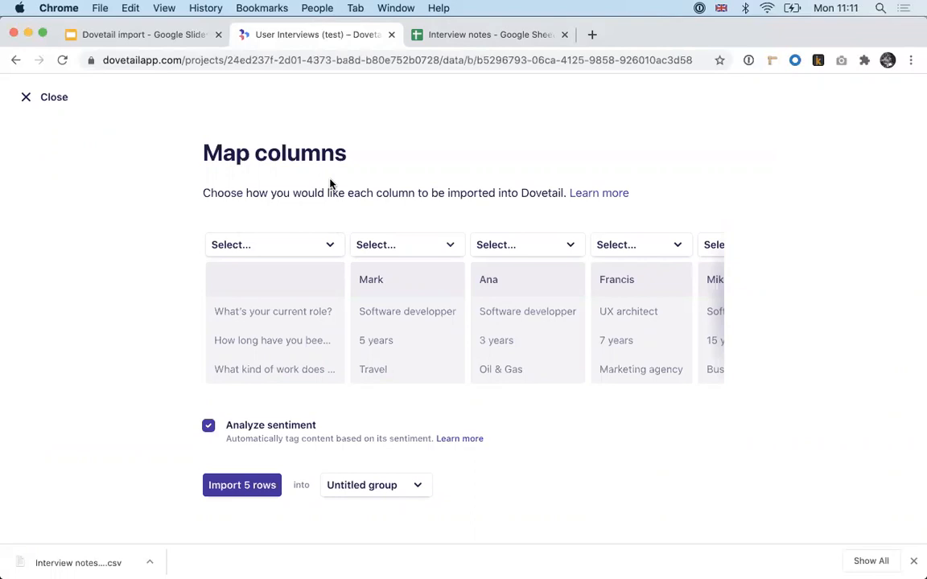
Step: Map the questions column as note titles and every interviewee column as content
click(274, 244)
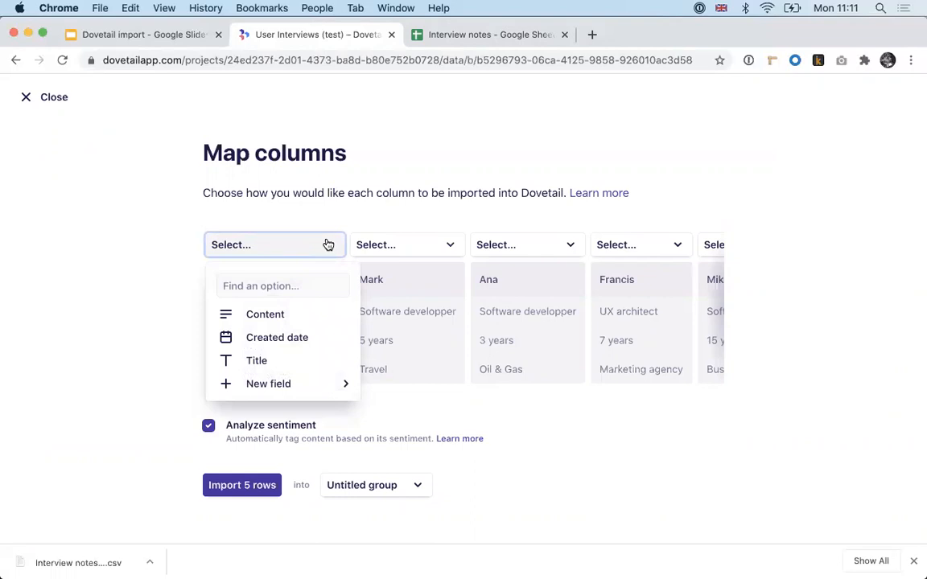
mouse_move(296, 361)
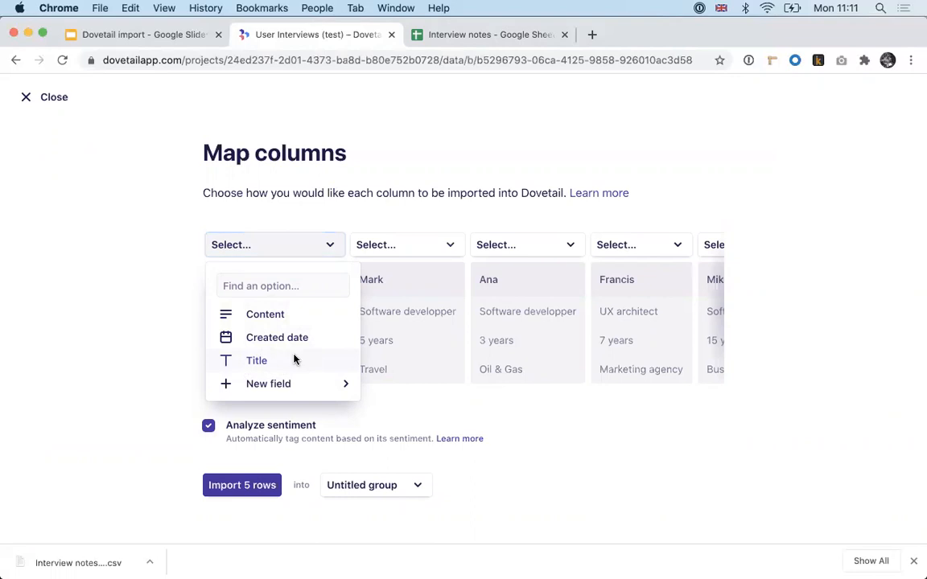
click(256, 361)
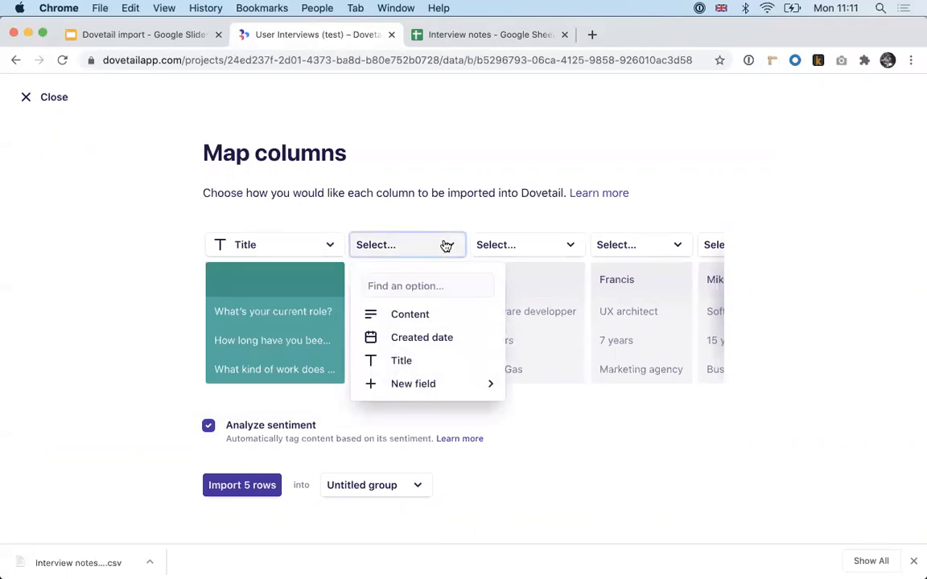
mouse_move(441, 313)
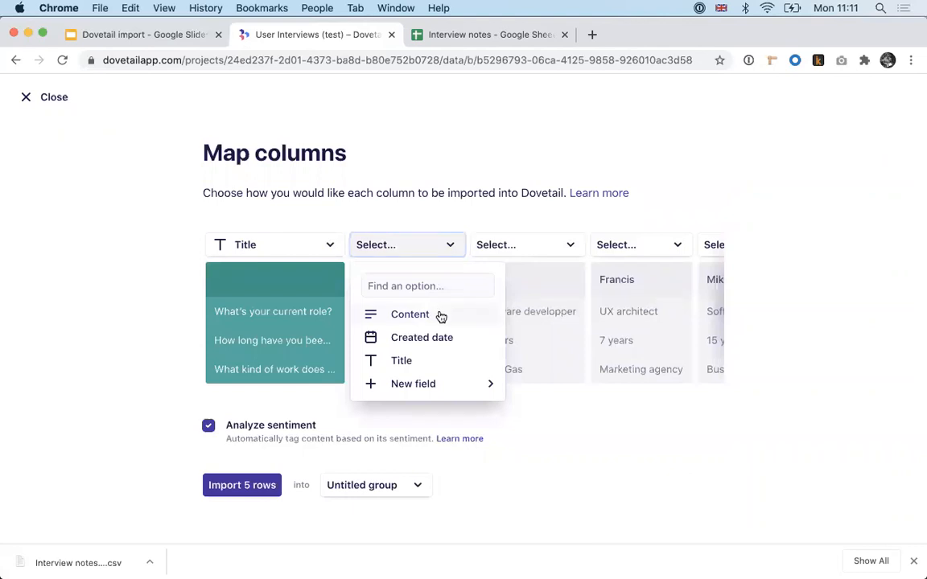
click(409, 314)
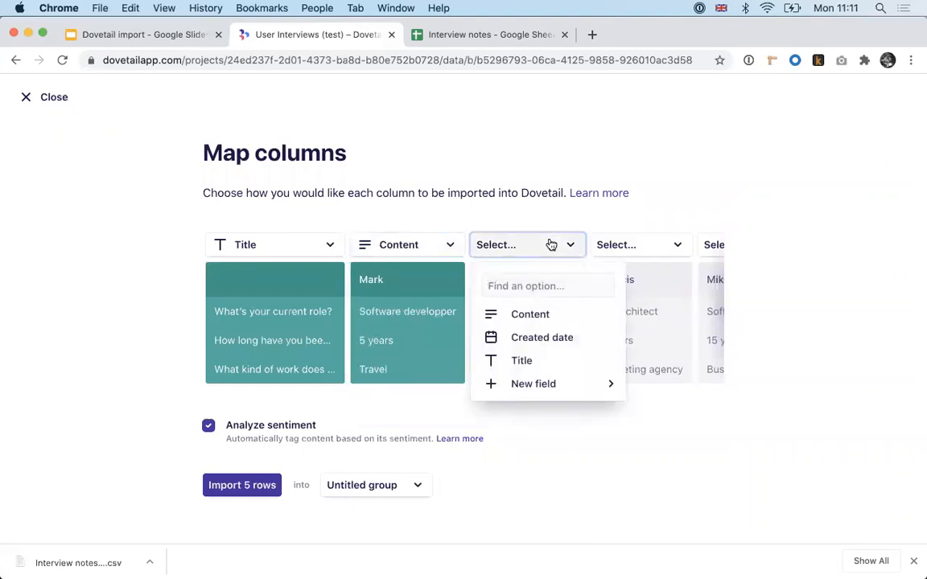
click(529, 314)
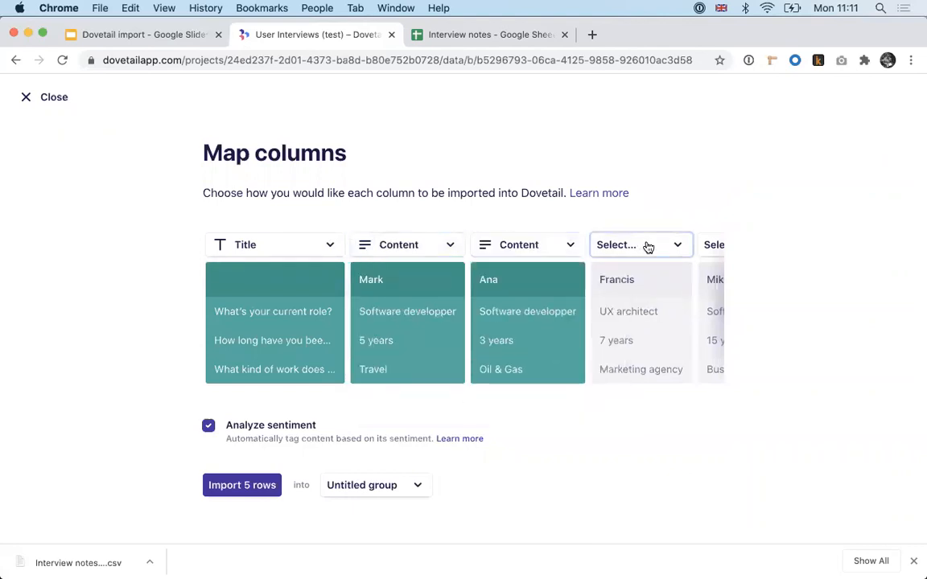
scroll(right, 3)
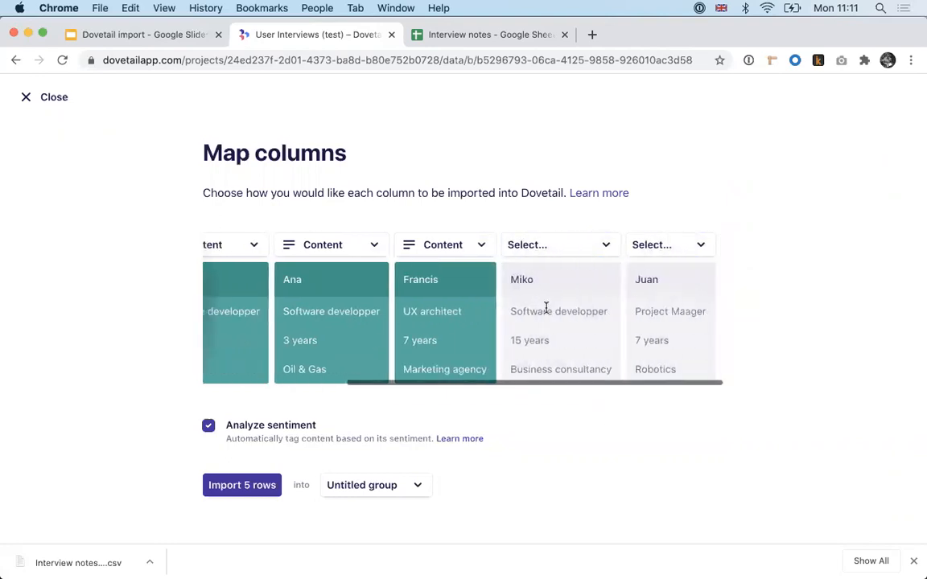
click(560, 245)
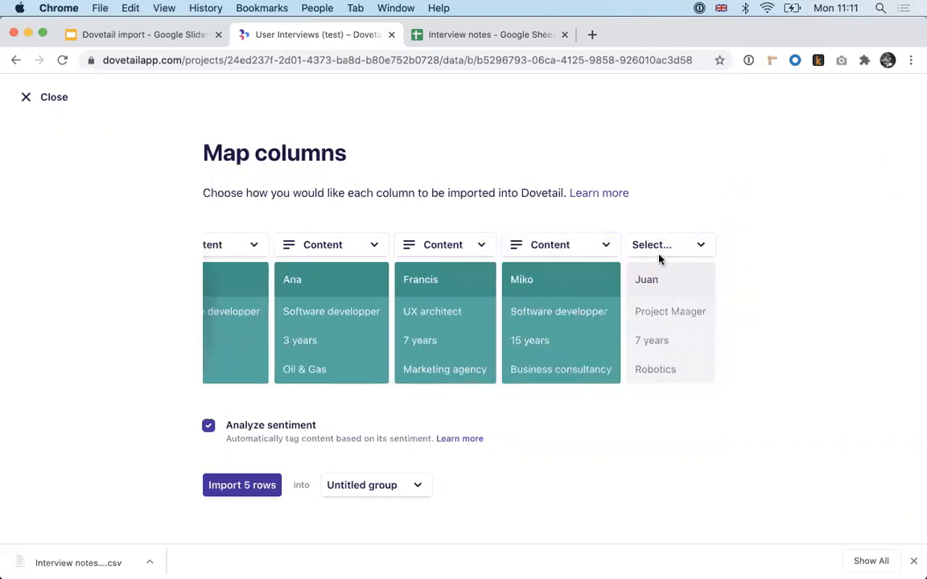
click(668, 244)
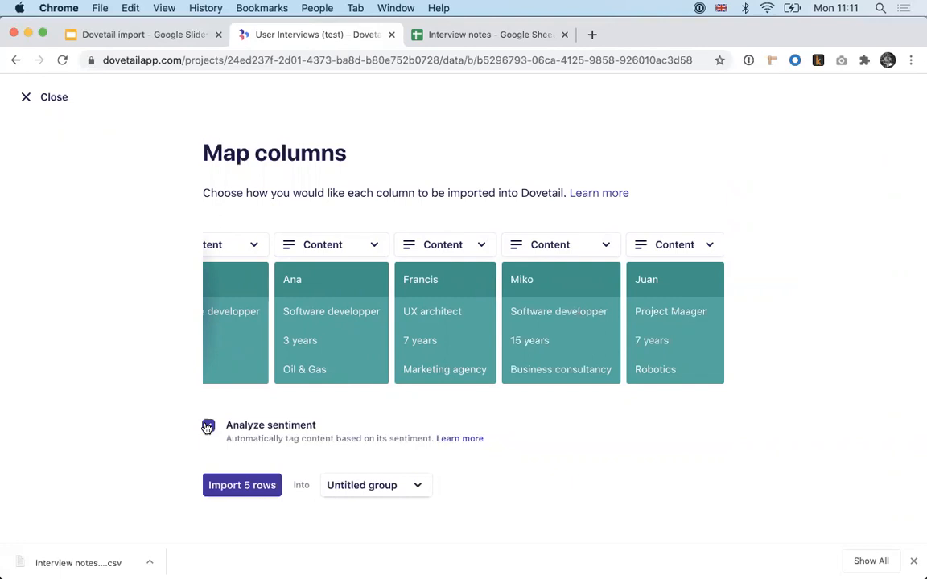
Step: Keep Analyze sentiment on and Untitled group as destination, then import the 5 rows
click(210, 425)
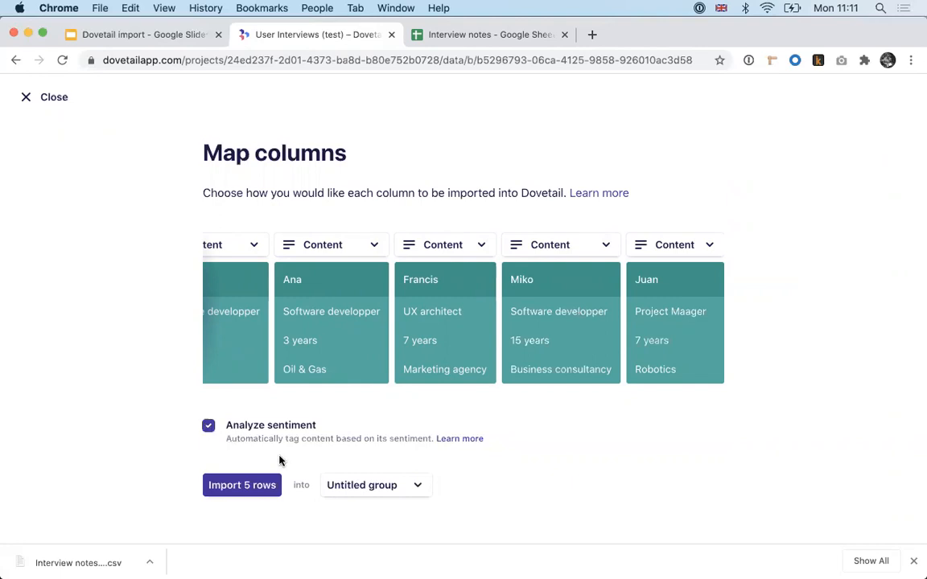
click(375, 484)
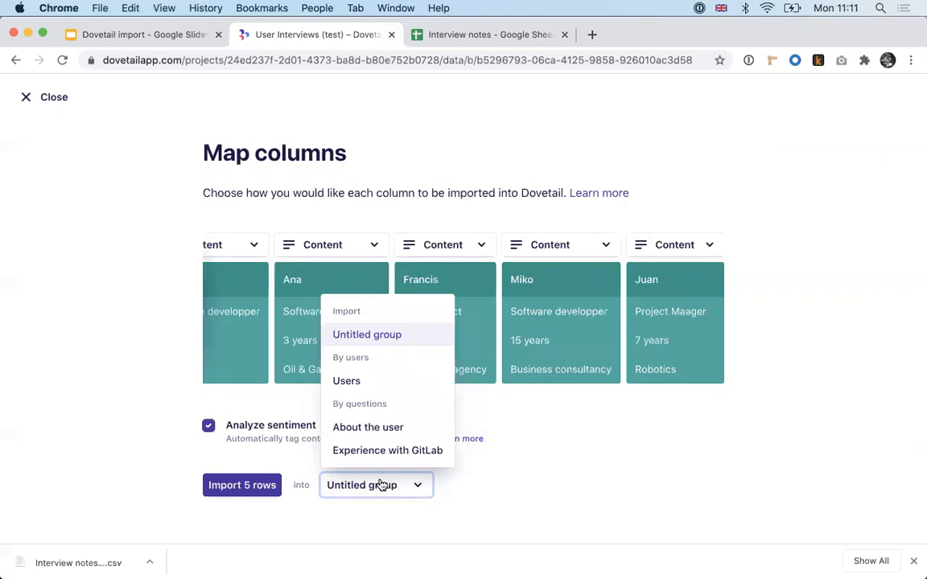
mouse_move(367, 313)
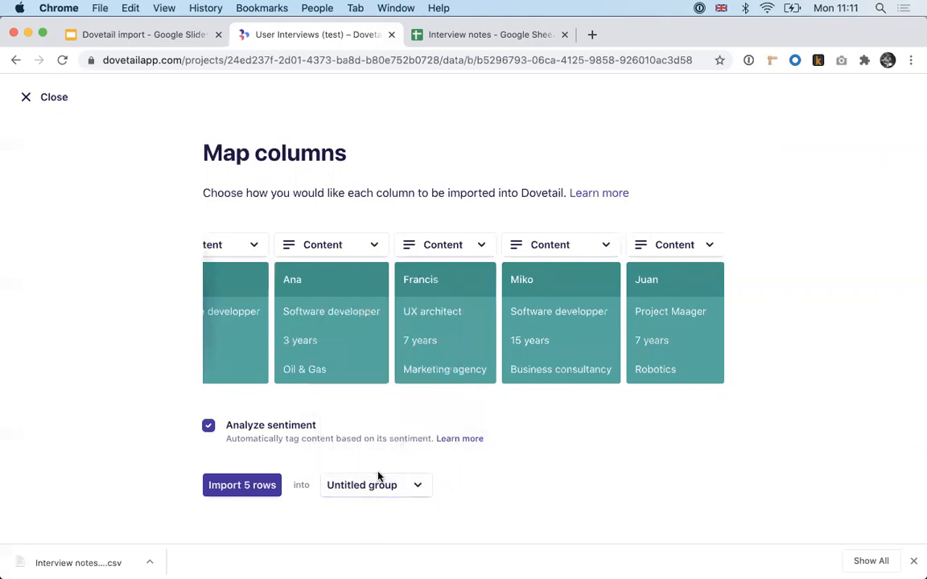
click(375, 485)
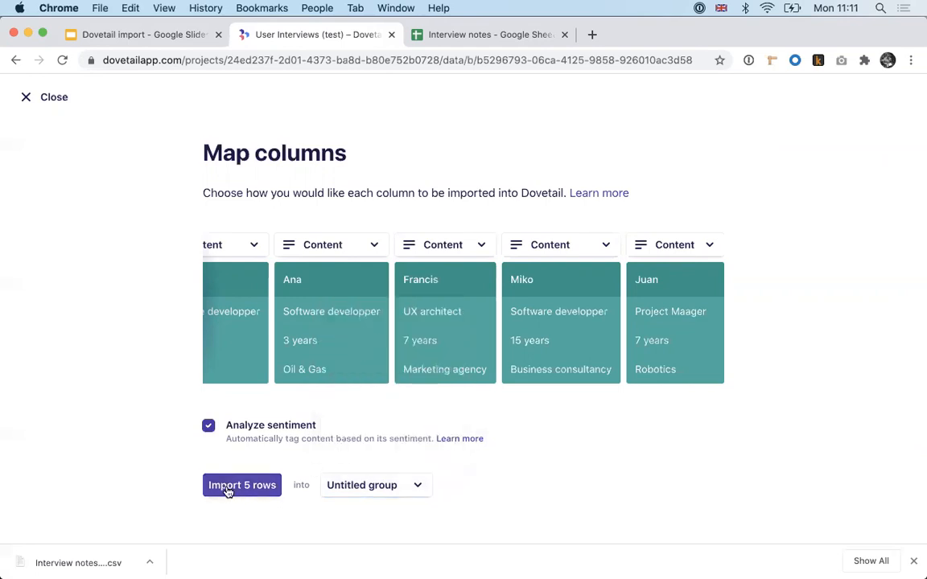
click(241, 485)
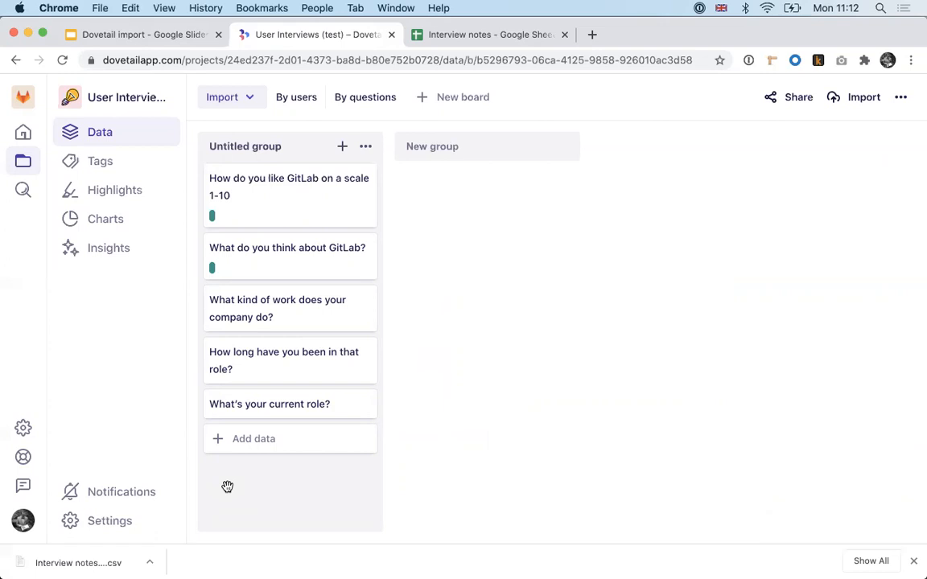
mouse_move(479, 316)
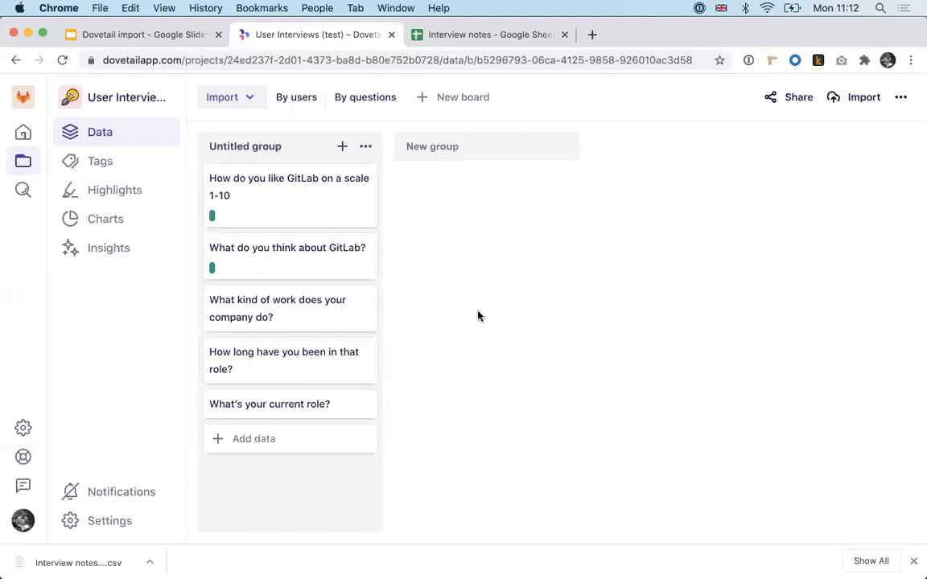
mouse_move(431, 147)
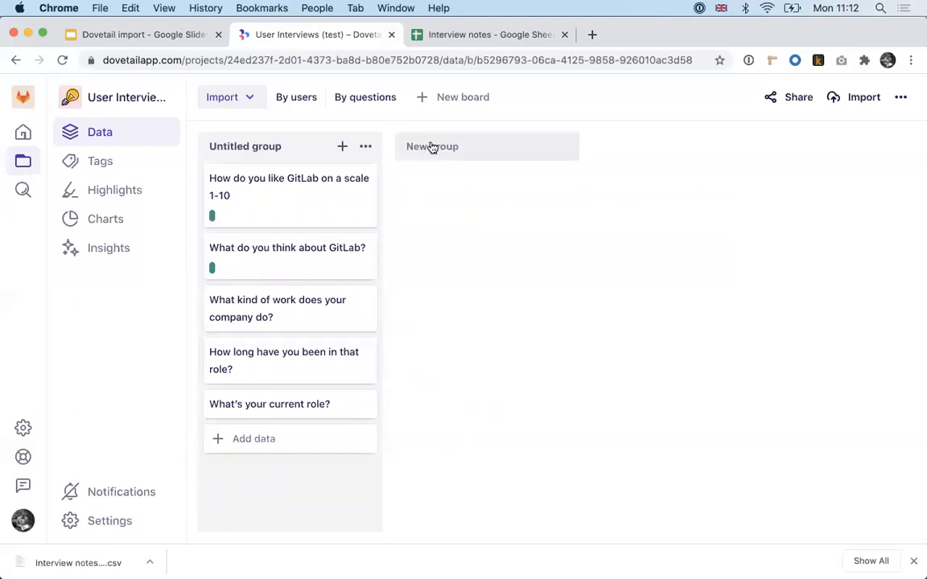
Step: Create an Experience group and move the two GitLab questions into it
click(432, 147)
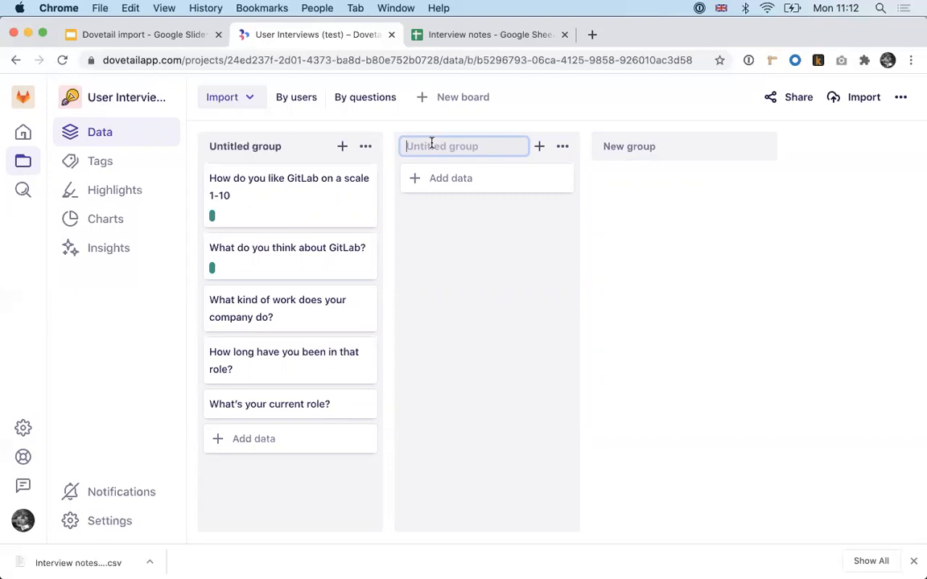
text(Experience)
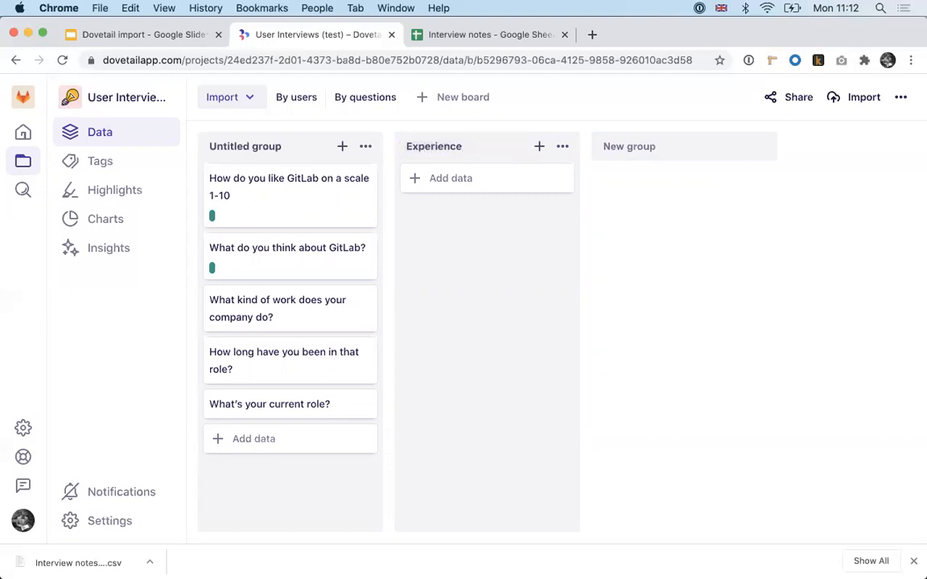
mouse_move(474, 245)
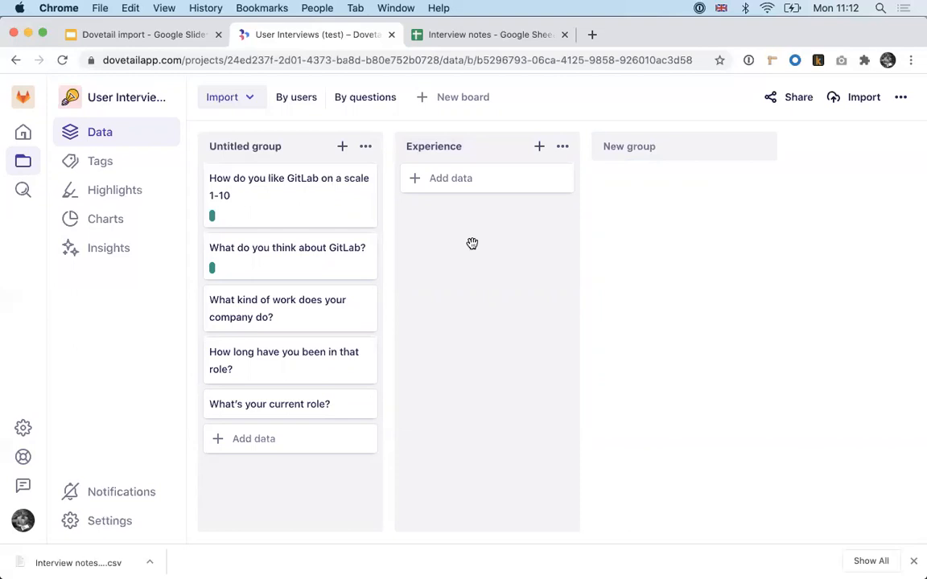
mouse_move(373, 222)
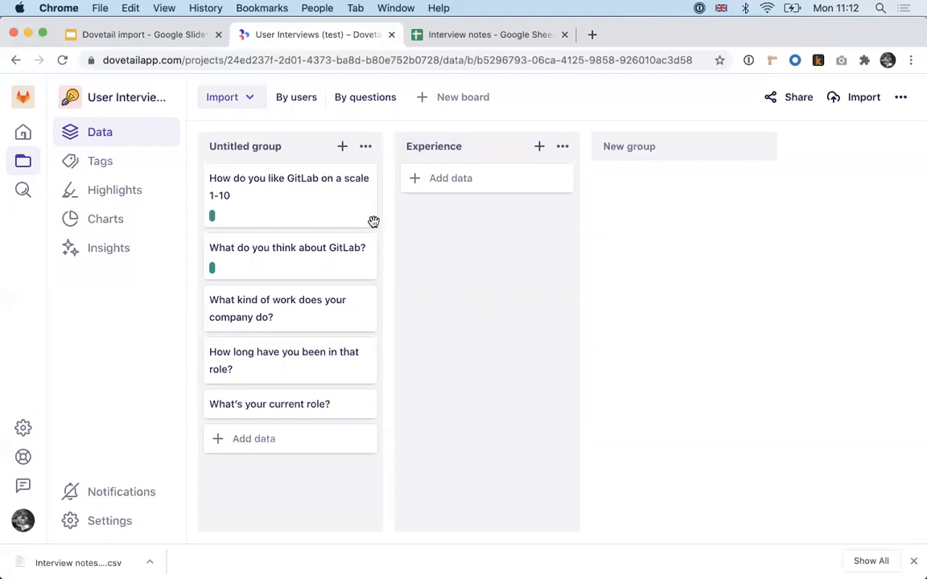
drag(290, 187, 486, 193)
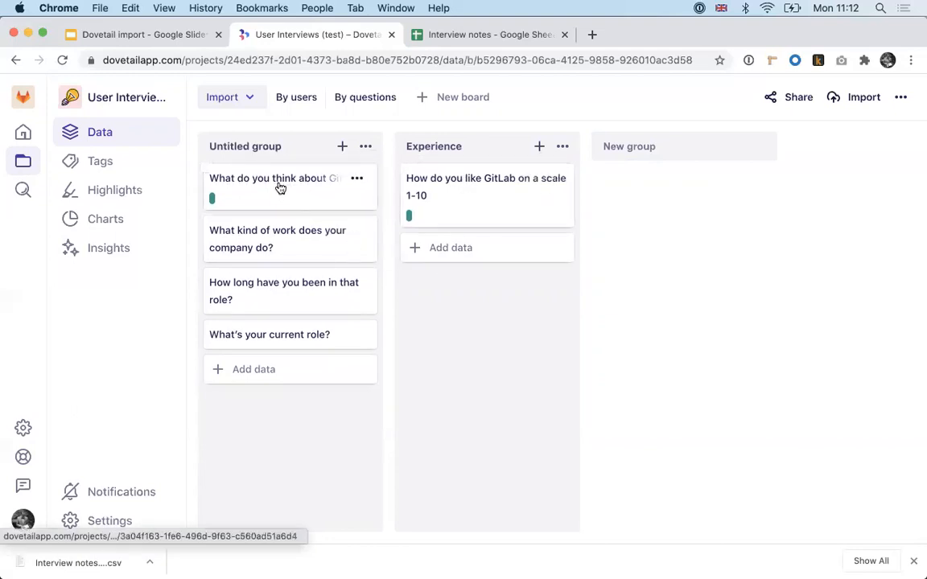
drag(280, 187, 486, 187)
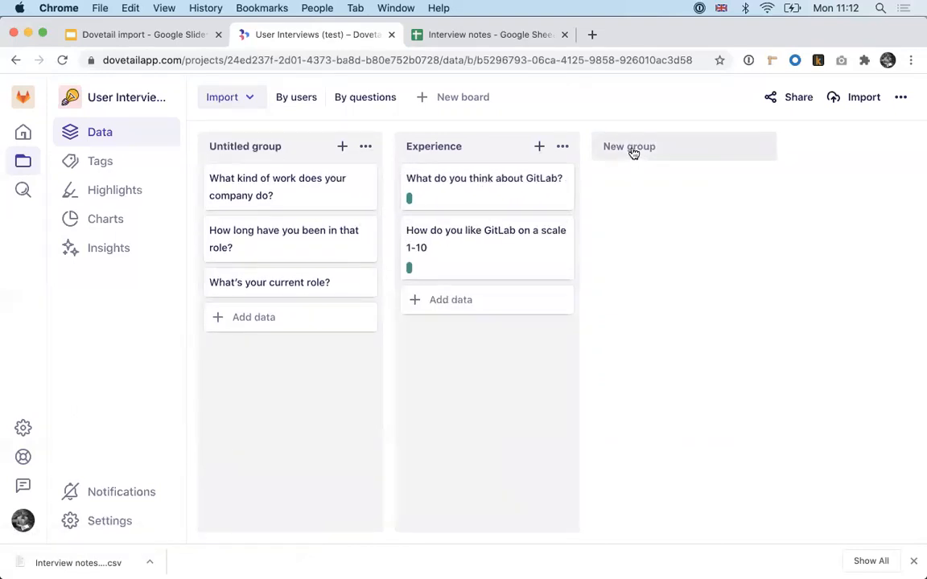
Step: Create a User group and move the three role and company questions into it
click(629, 146)
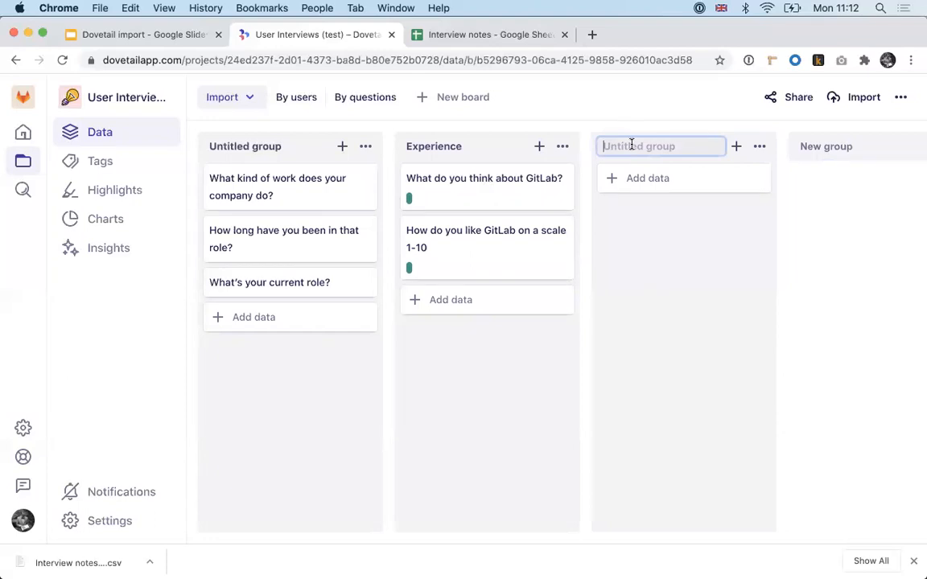
text(User)
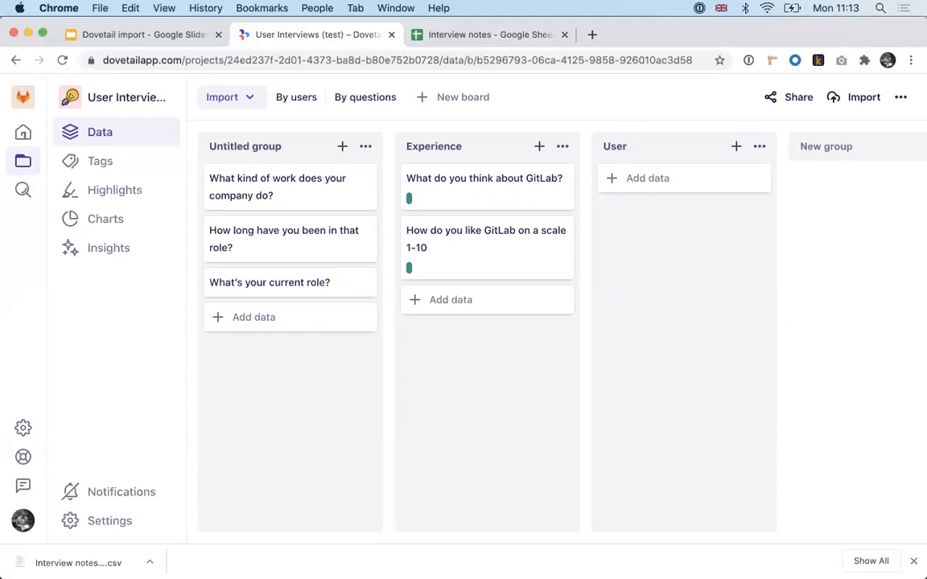
drag(277, 187, 648, 179)
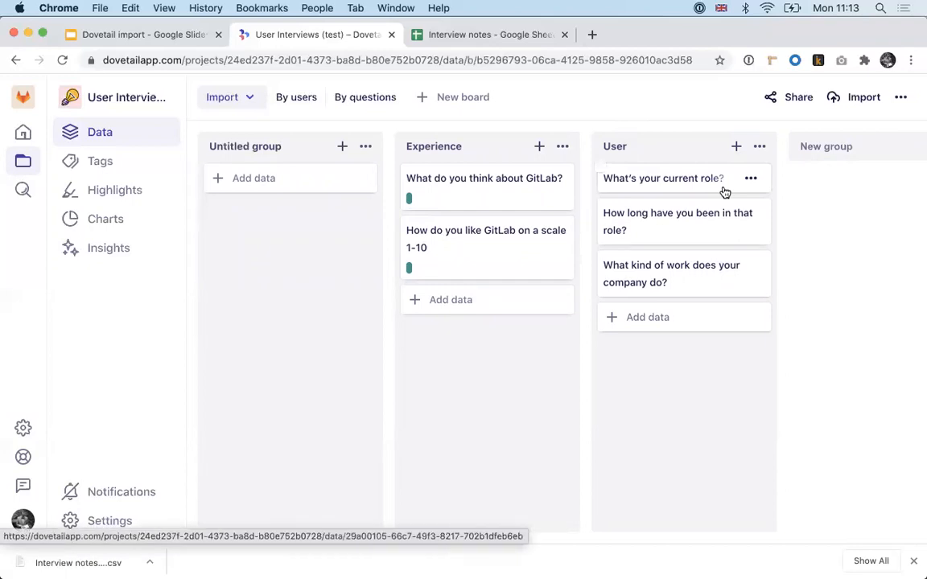
mouse_move(518, 200)
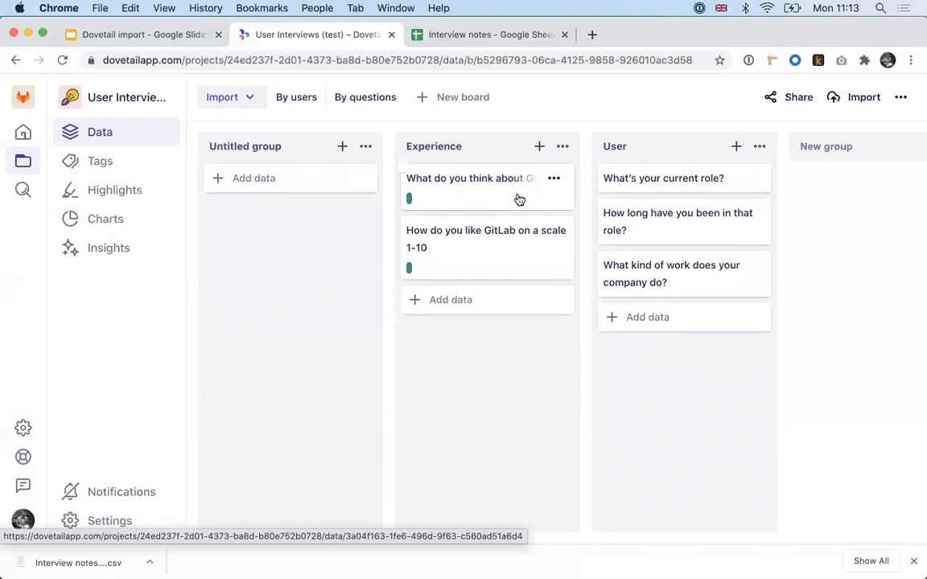
Step: Tag Francis's 'Too dificult' answer as Negative in the GitLab opinion card
click(467, 177)
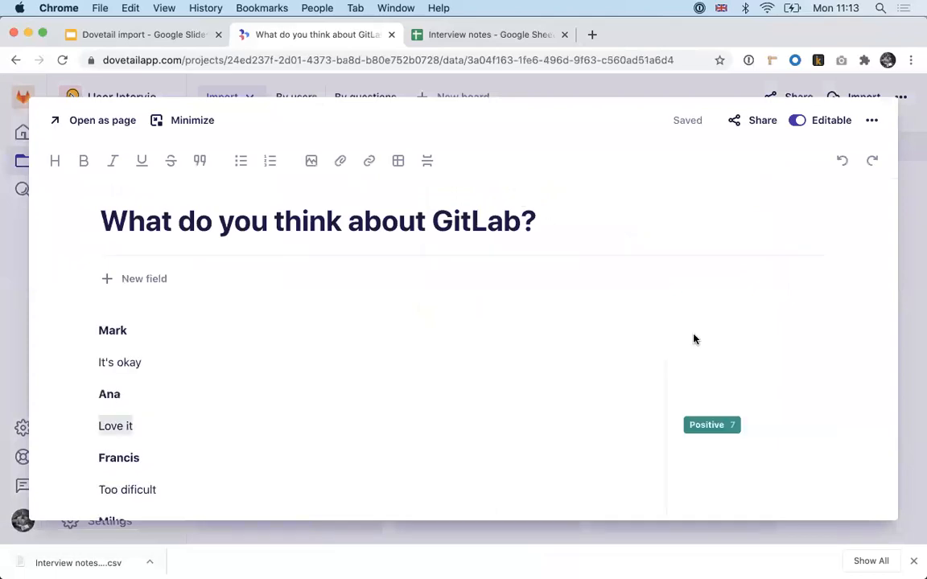
scroll(down, 3)
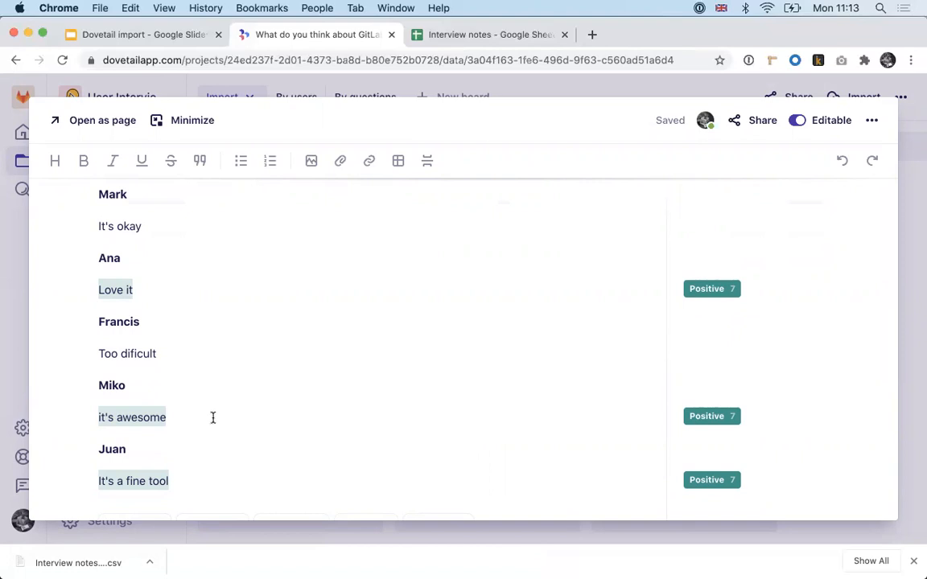
mouse_move(119, 479)
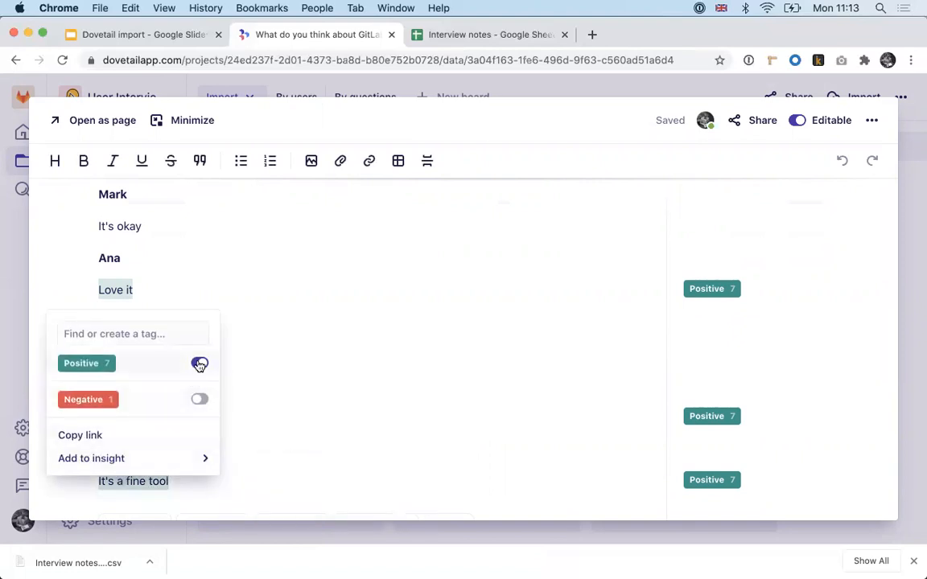
click(200, 364)
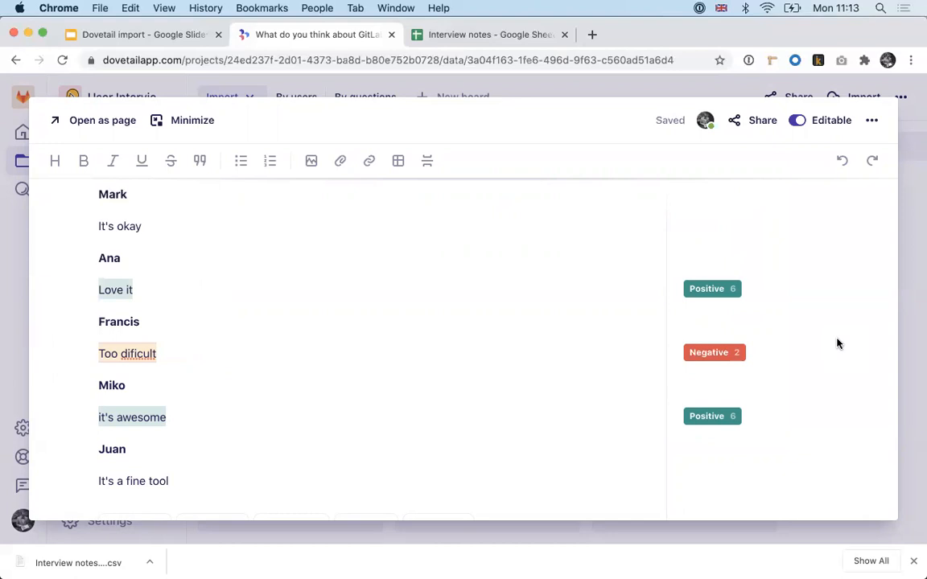
scroll(up, 3)
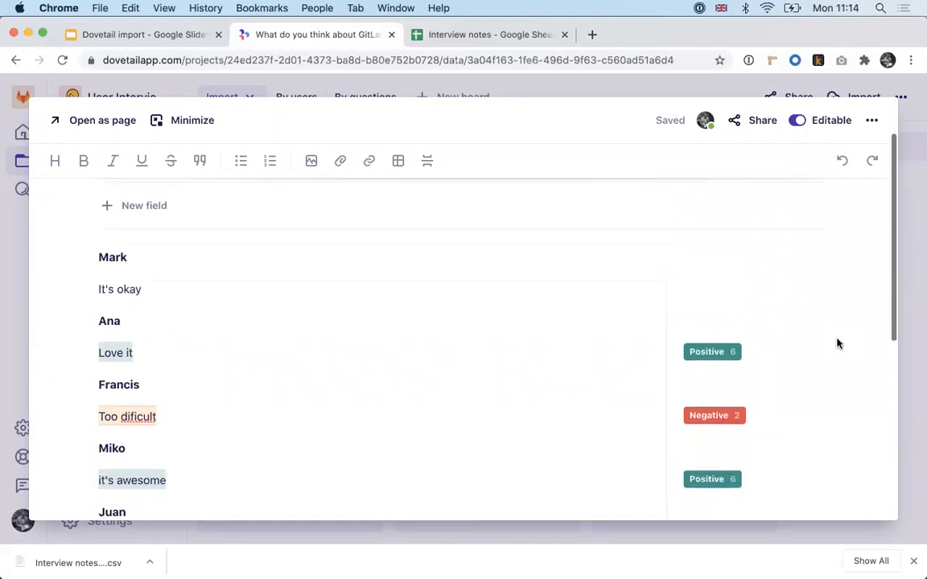